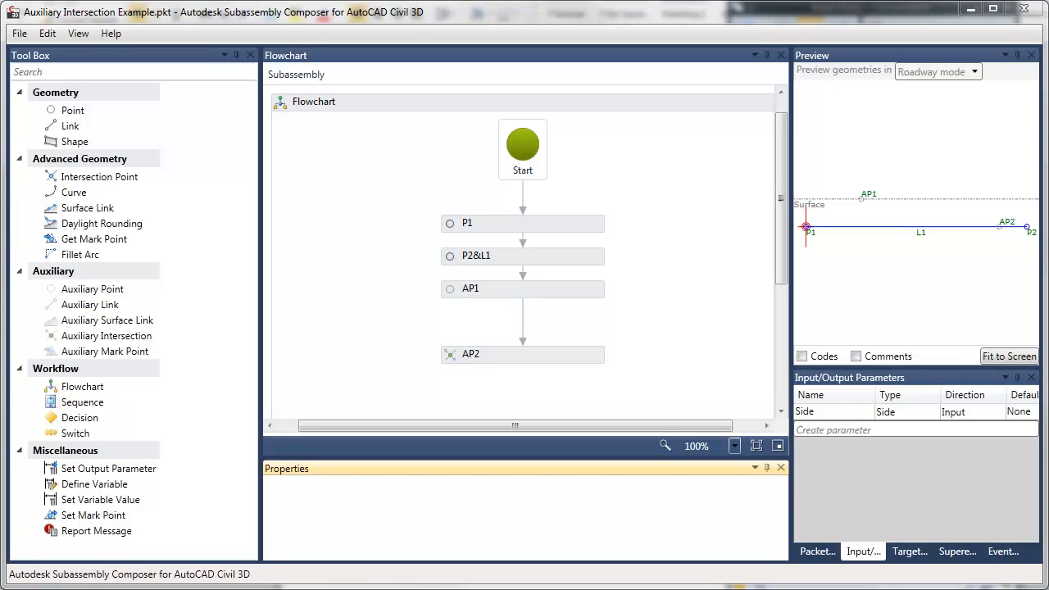
Review point P1's definition in the ditch flowchart of DitchWithBermInFill6
left_click(521, 223)
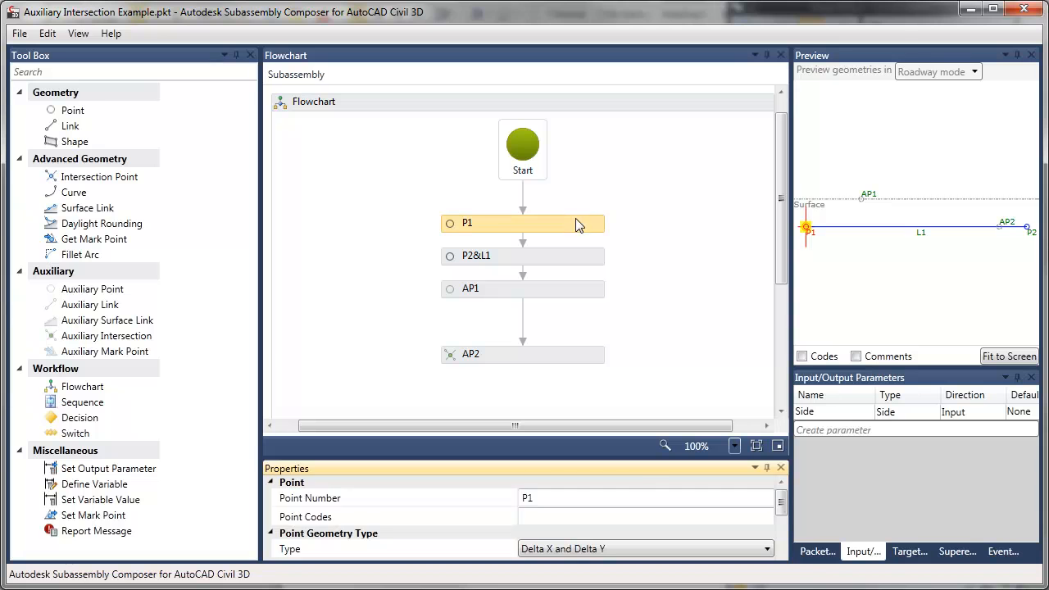
scroll("down", 3)
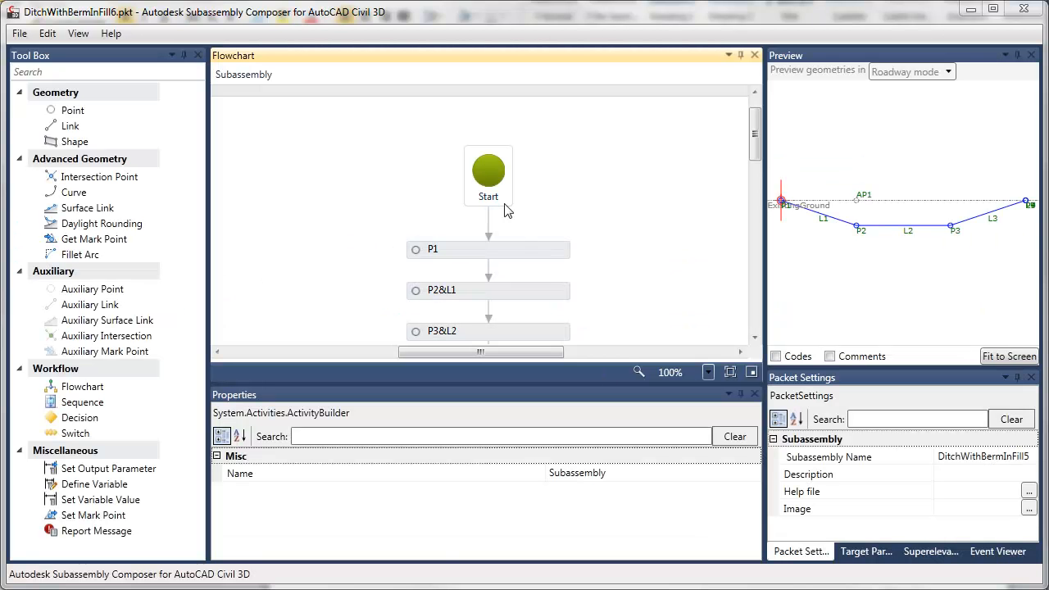
left_click(488, 172)
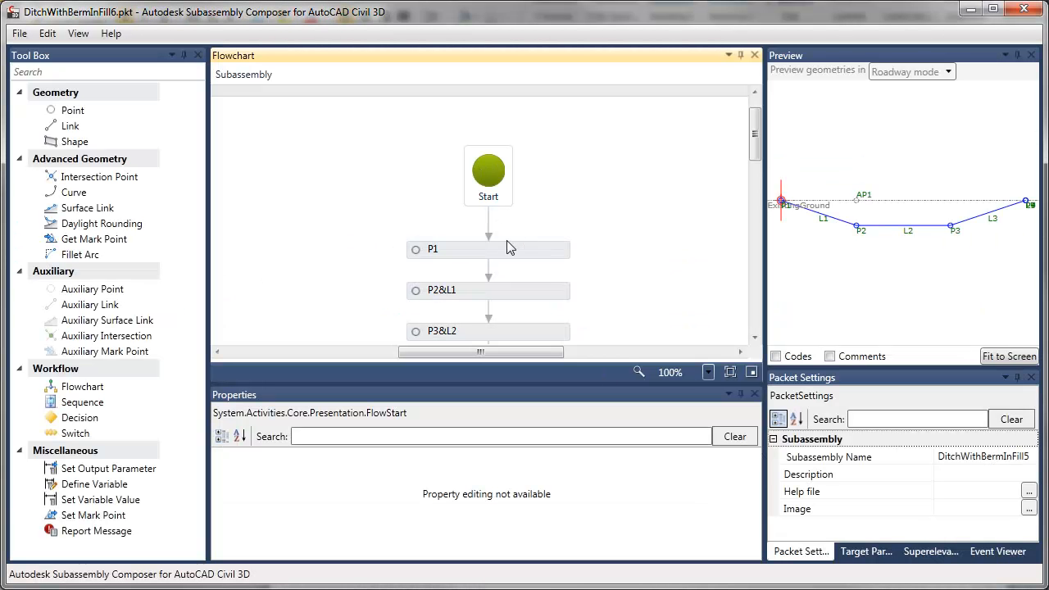
left_click(489, 250)
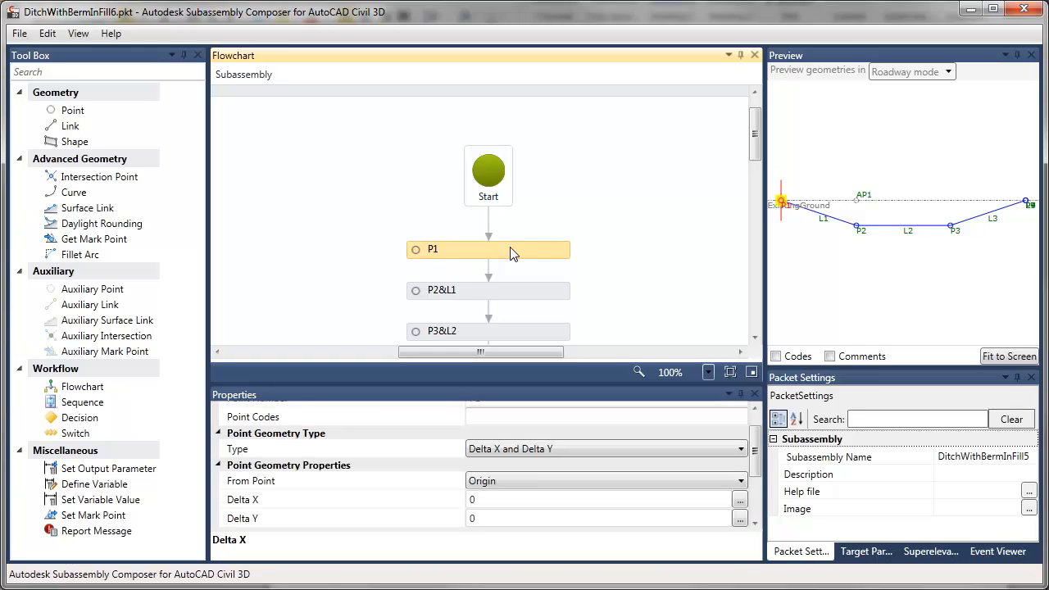
mouse_move(526, 293)
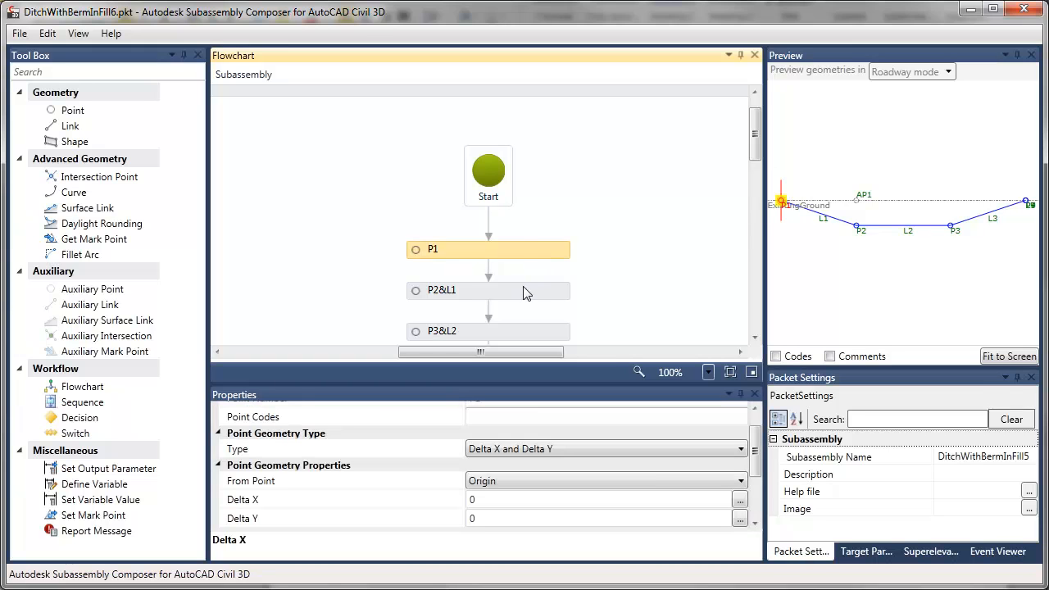
left_click(488, 290)
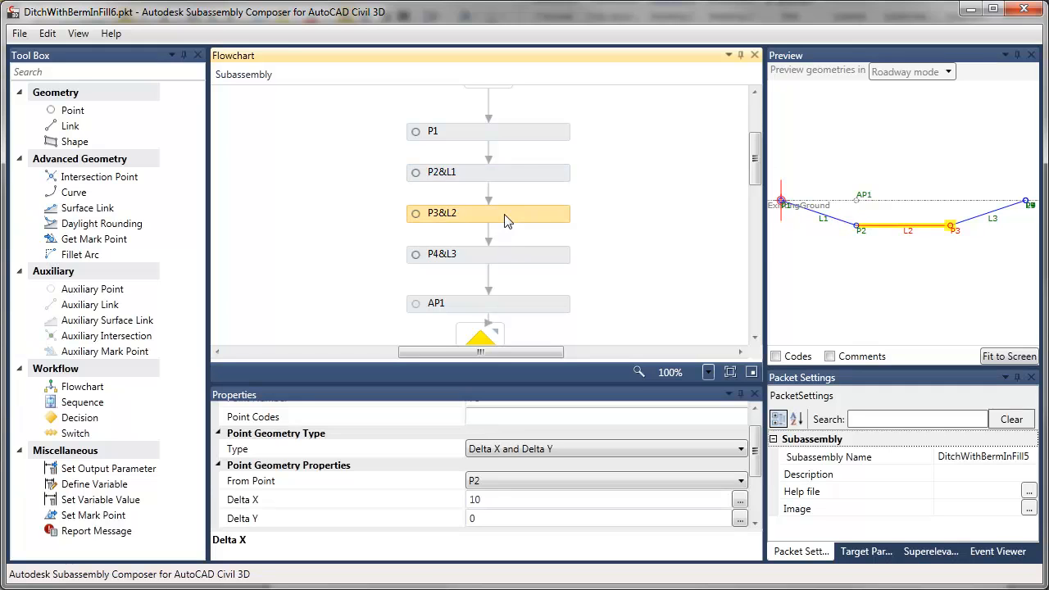
left_click(488, 254)
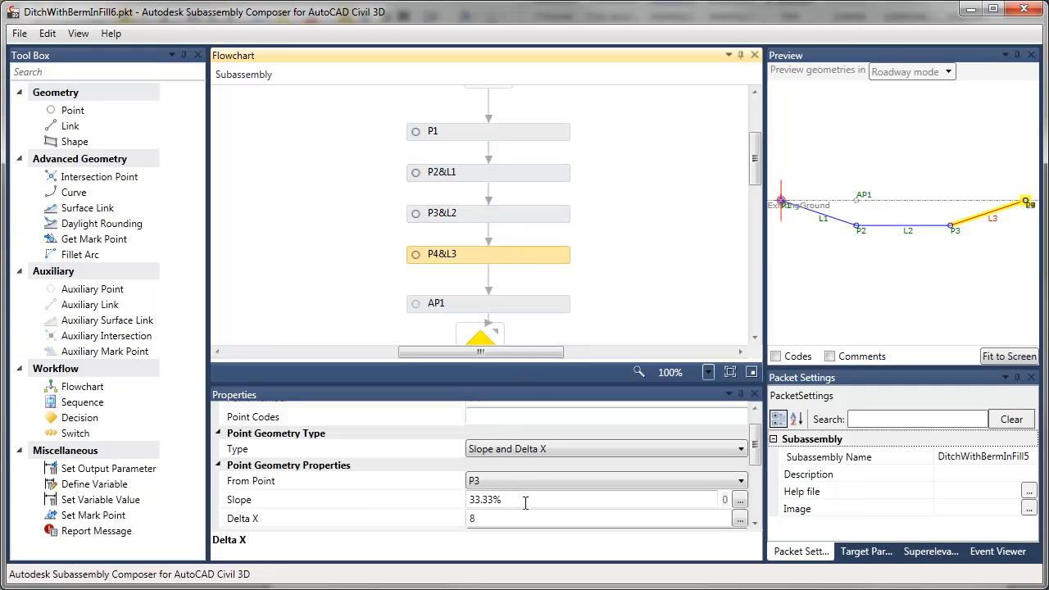
left_click(488, 303)
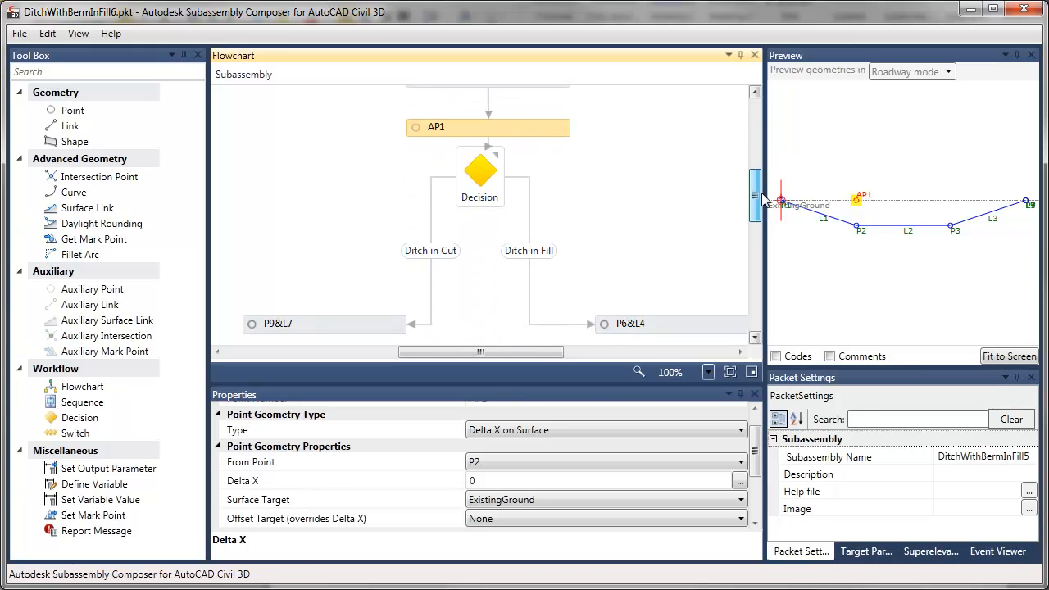
Review the Decision condition P2.Y<=AP1.Y and its Ditch in Cut branch geometry
left_click(478, 164)
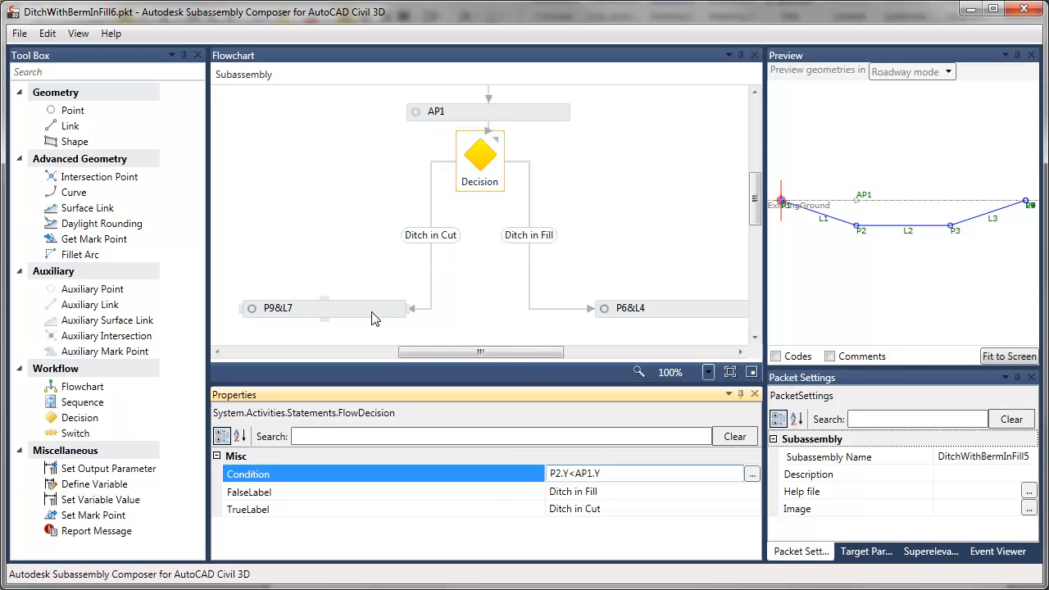
left_click(324, 308)
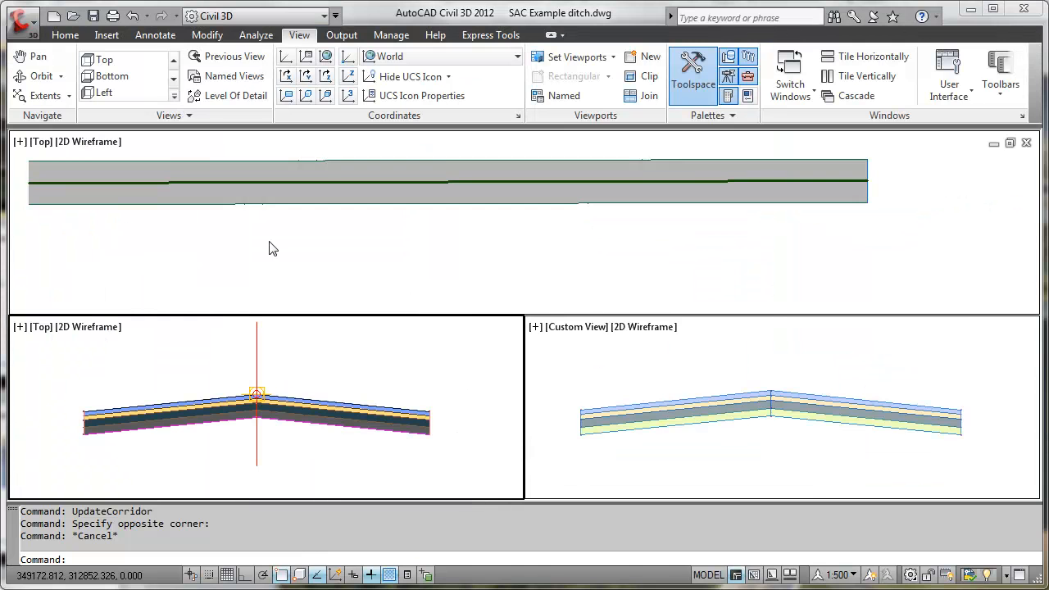
Start Import Subassemblies from the Insert ribbon's expanded Import options
left_click(105, 35)
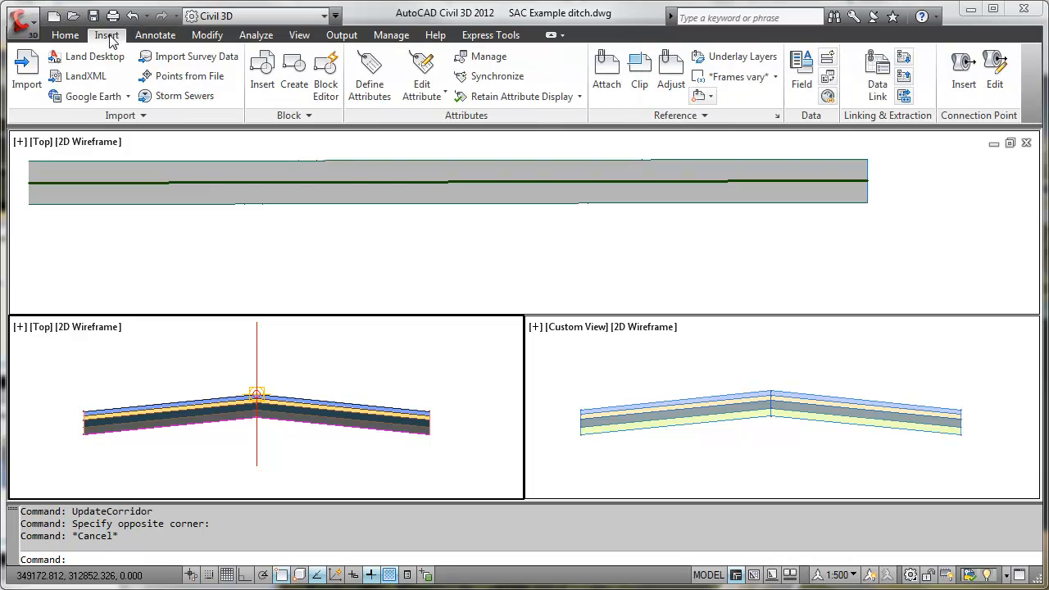
left_click(124, 115)
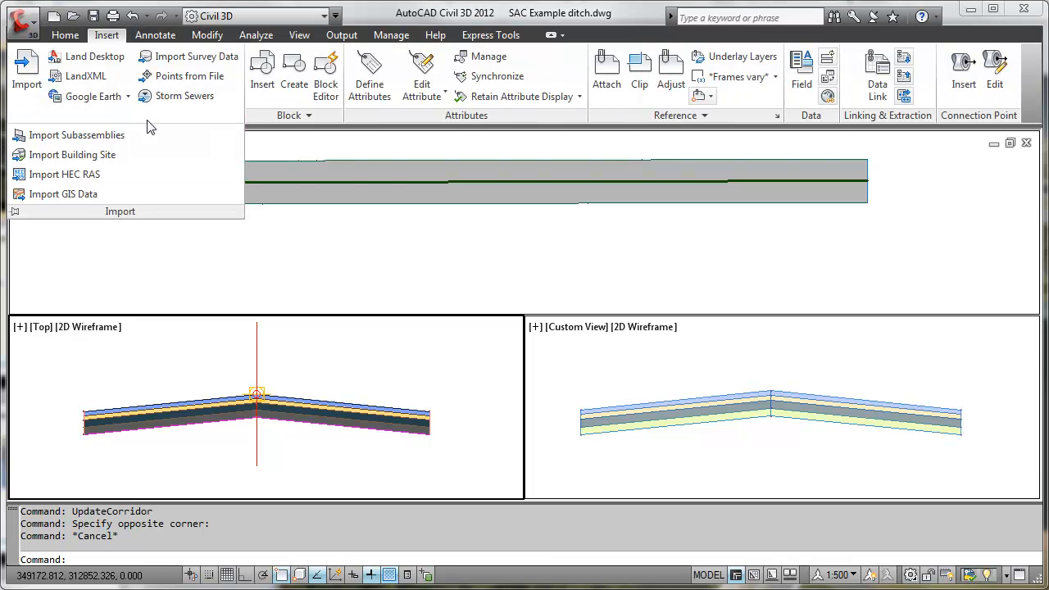
mouse_move(75, 134)
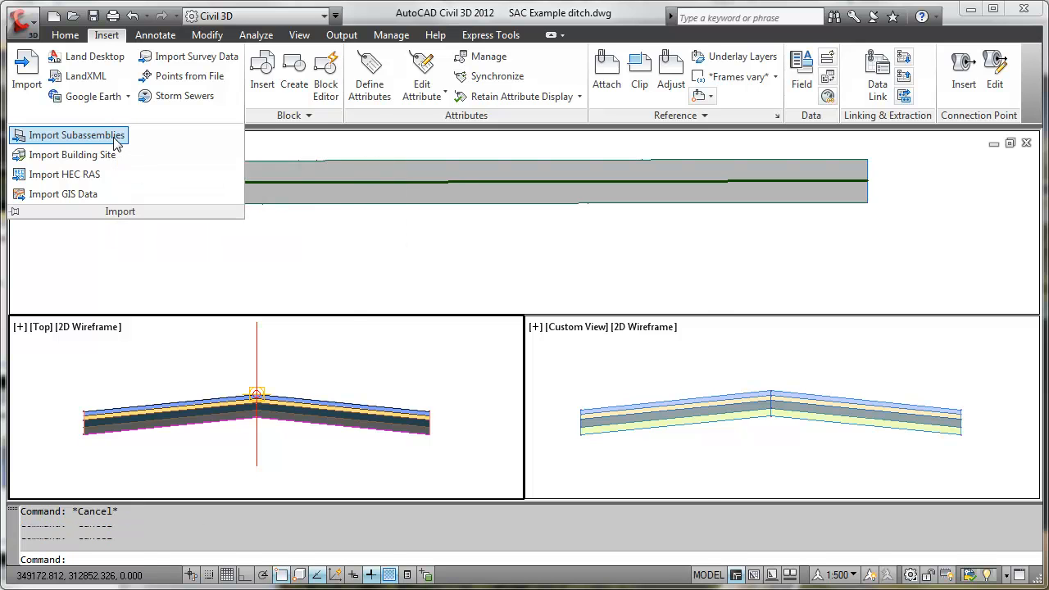
left_click(76, 134)
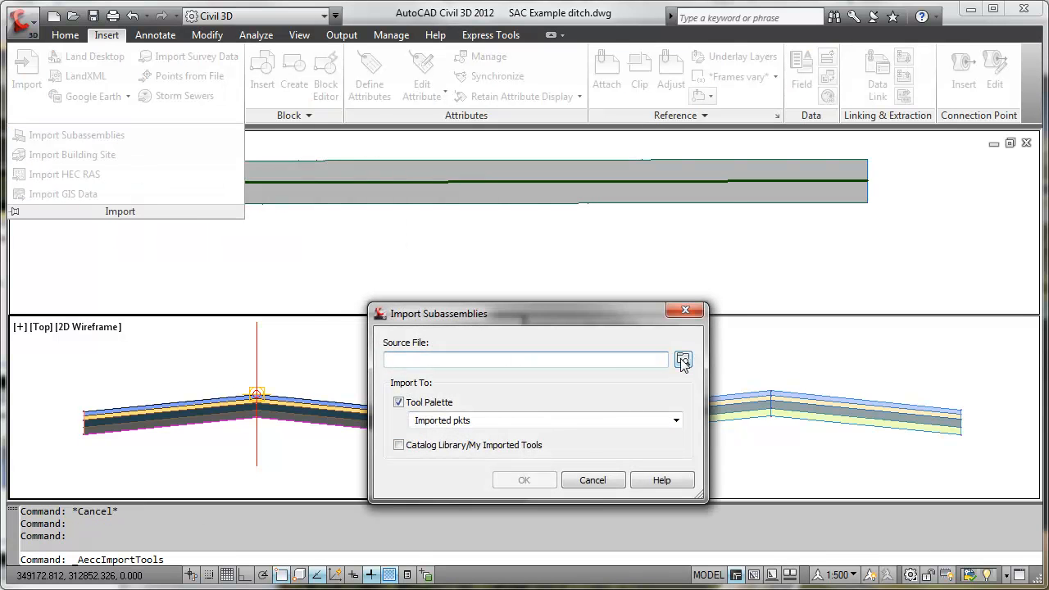
Browse to the DitchWithBermInFill5.pkt packet and import it onto the tool palette
left_click(682, 359)
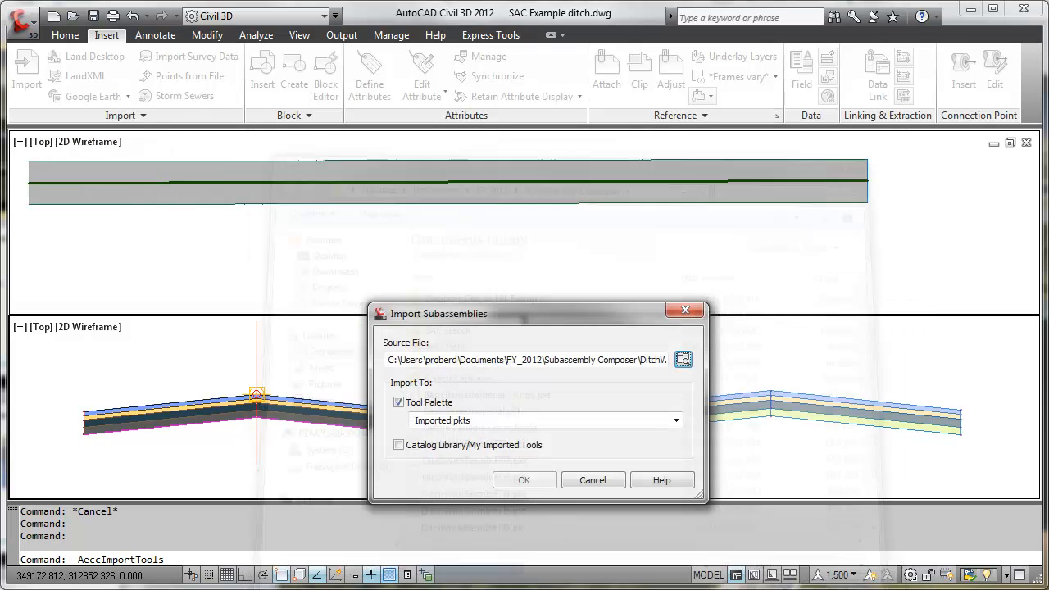
left_click(525, 479)
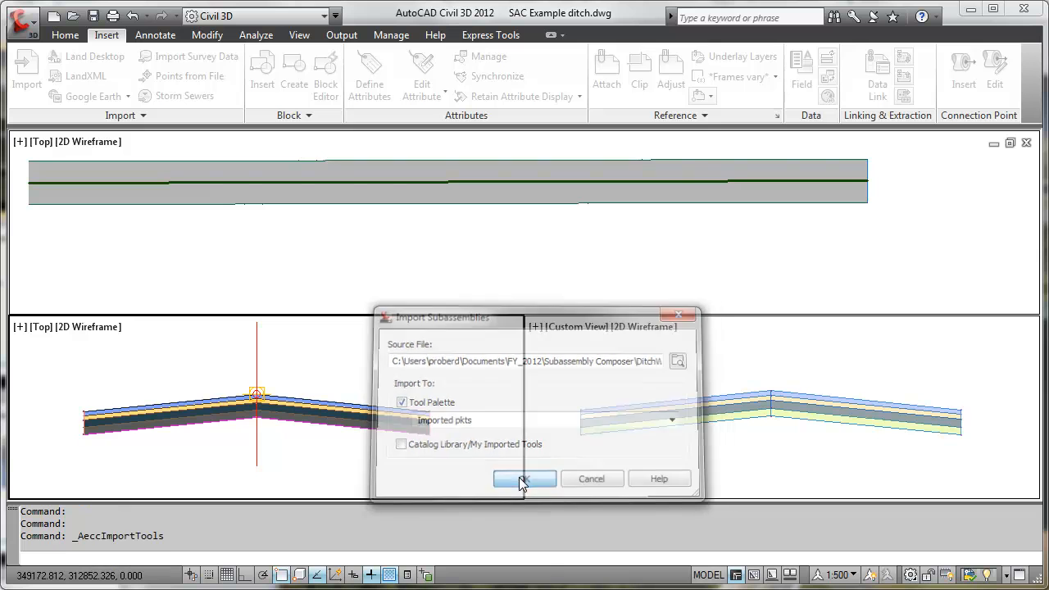
left_click(524, 479)
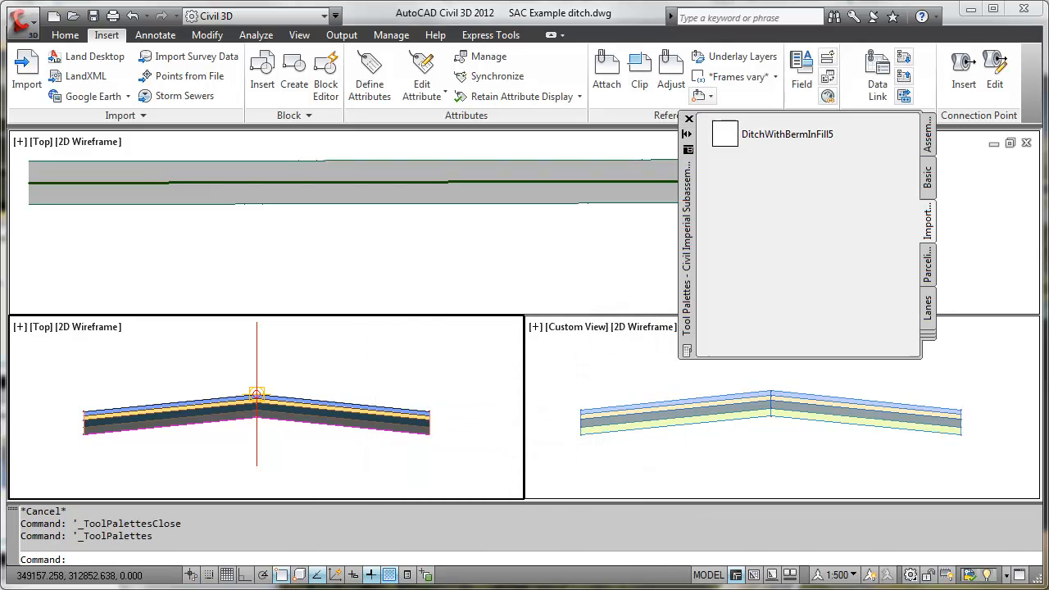
mouse_move(420, 439)
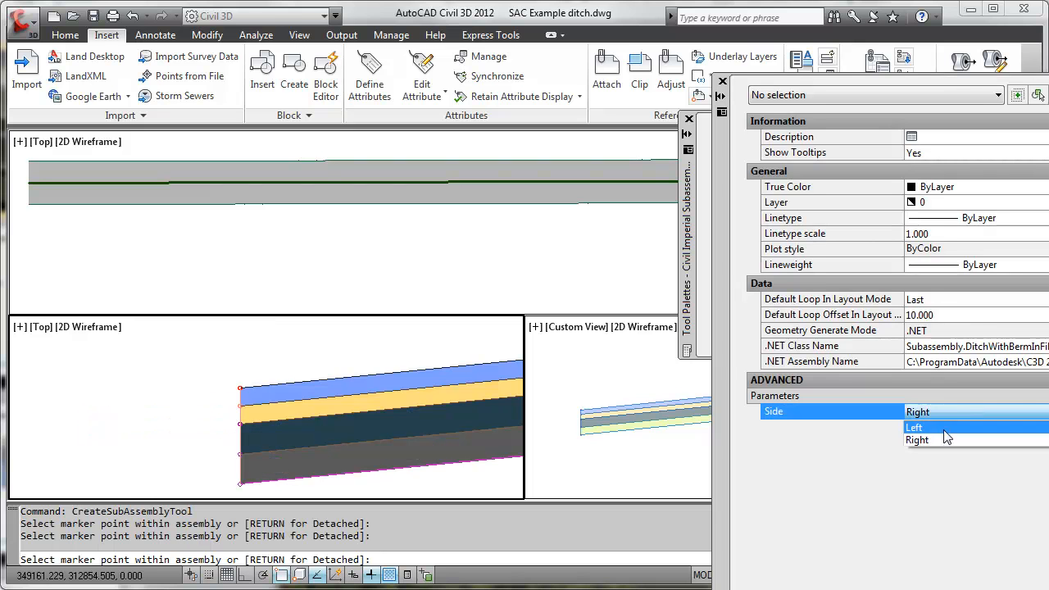
Place DitchWithBermInFill5 on the left side of the assembly
left_click(914, 426)
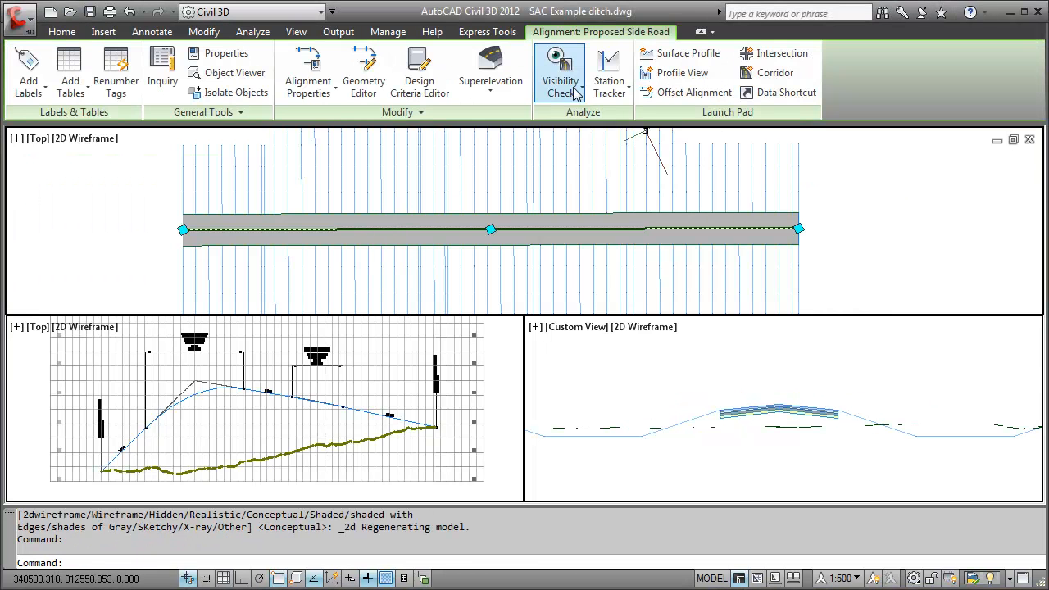
Run a Drive along Proposed Side Road on profile Layout (2) and play it
left_click(561, 73)
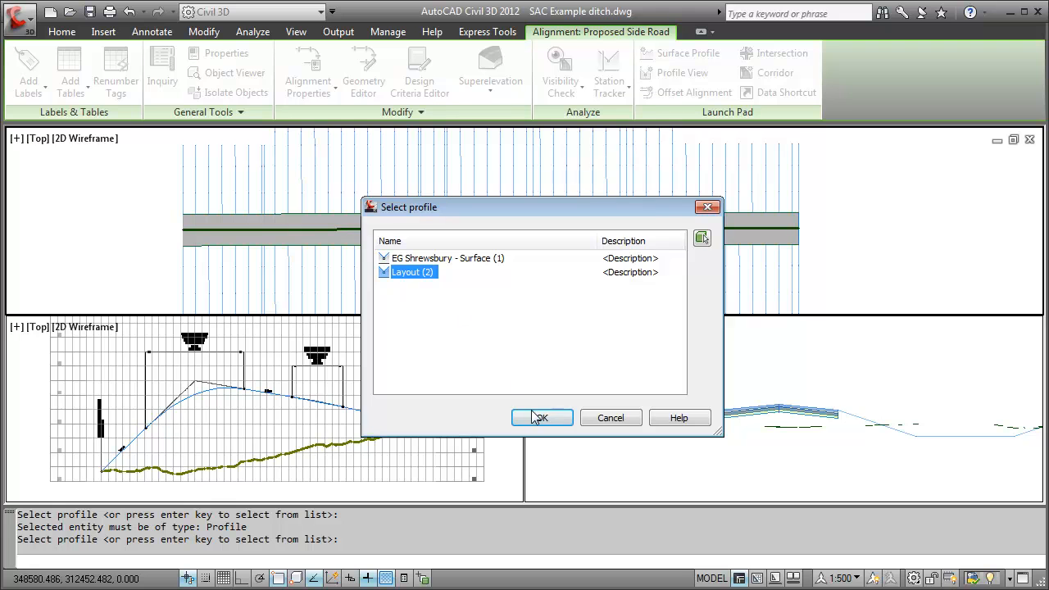
left_click(541, 418)
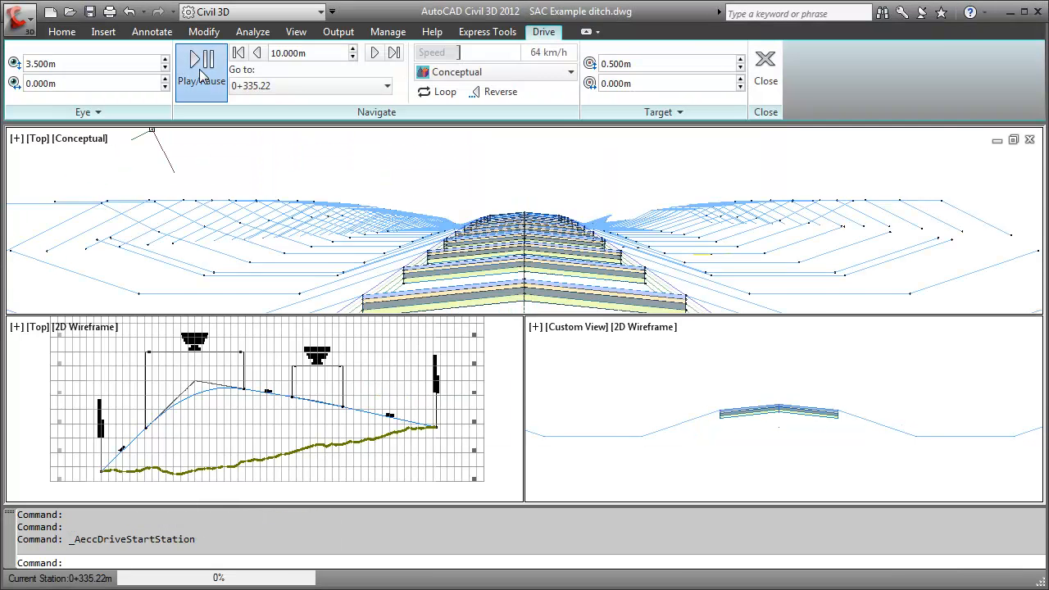
left_click(200, 63)
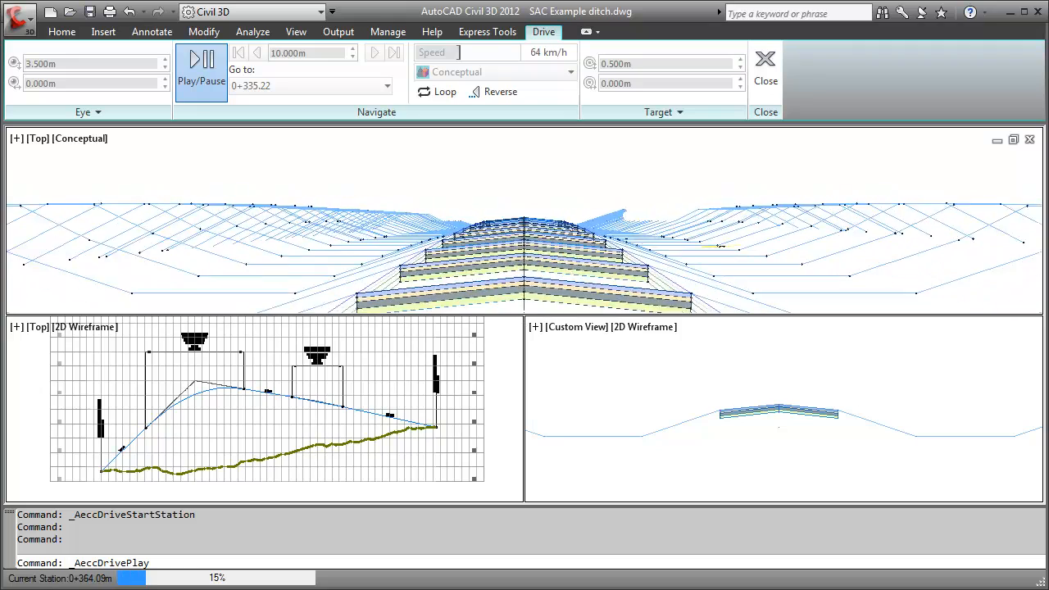